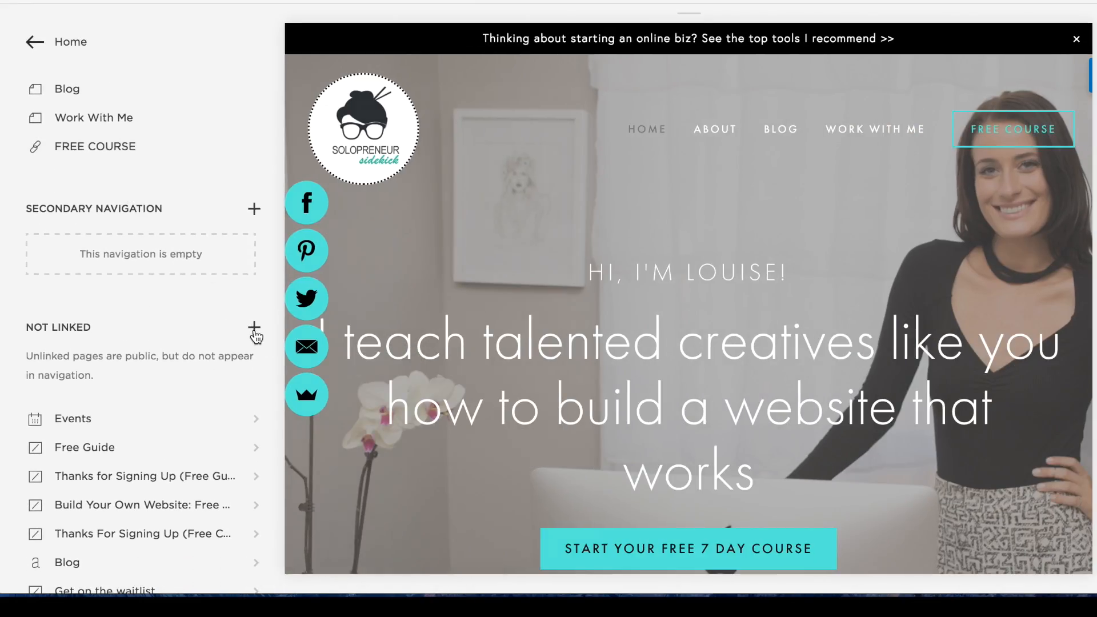
Step: Create a new unlinked page with Events as its page type
click(253, 327)
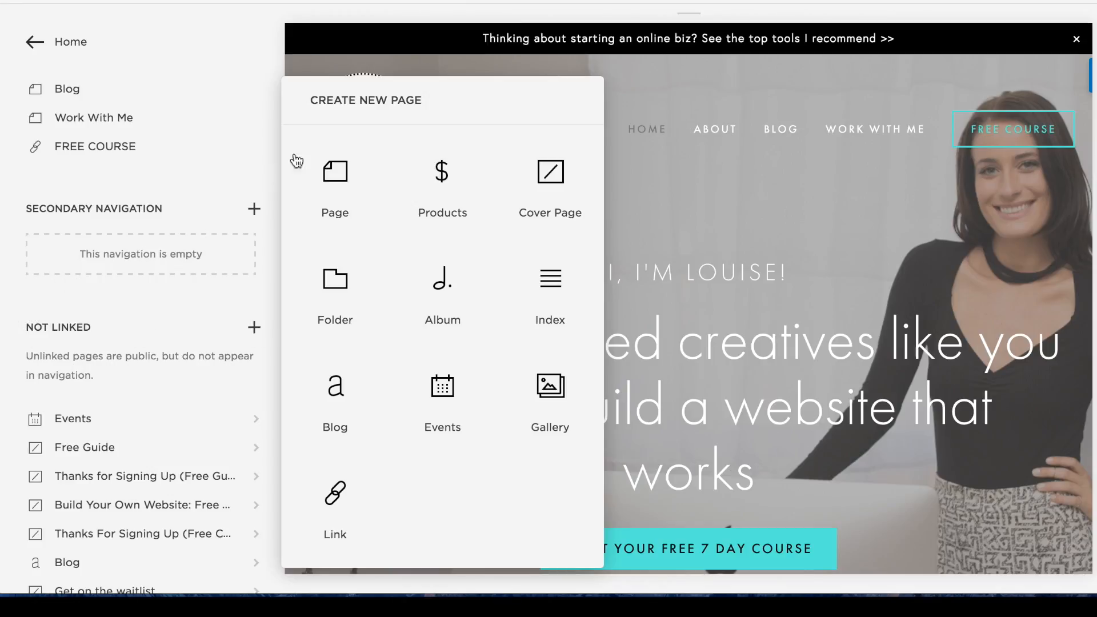
mouse_move(442, 392)
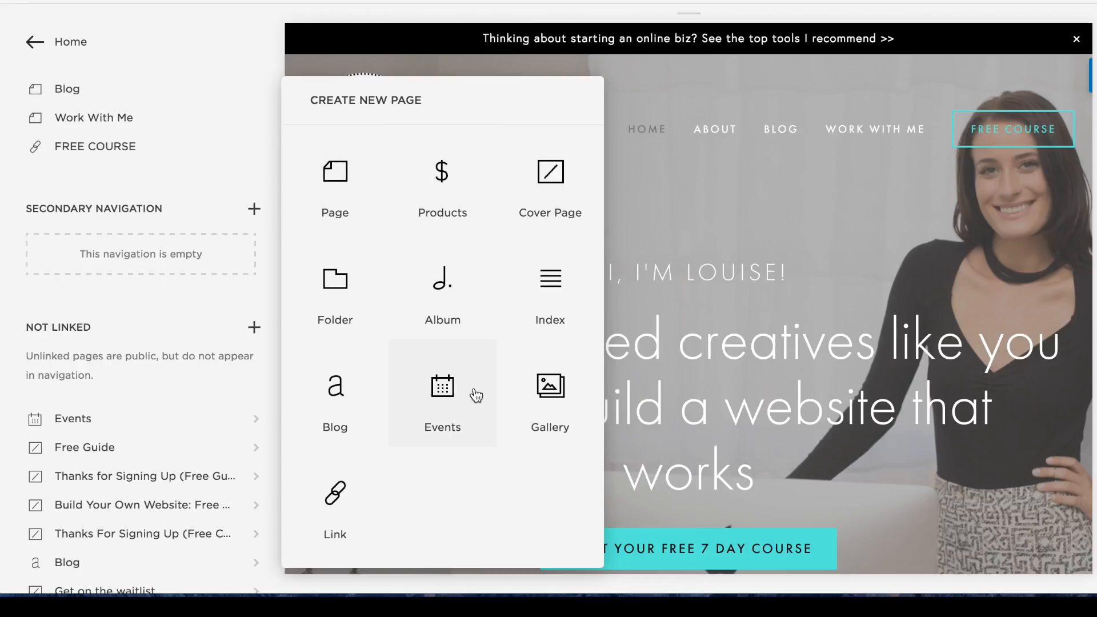
click(442, 392)
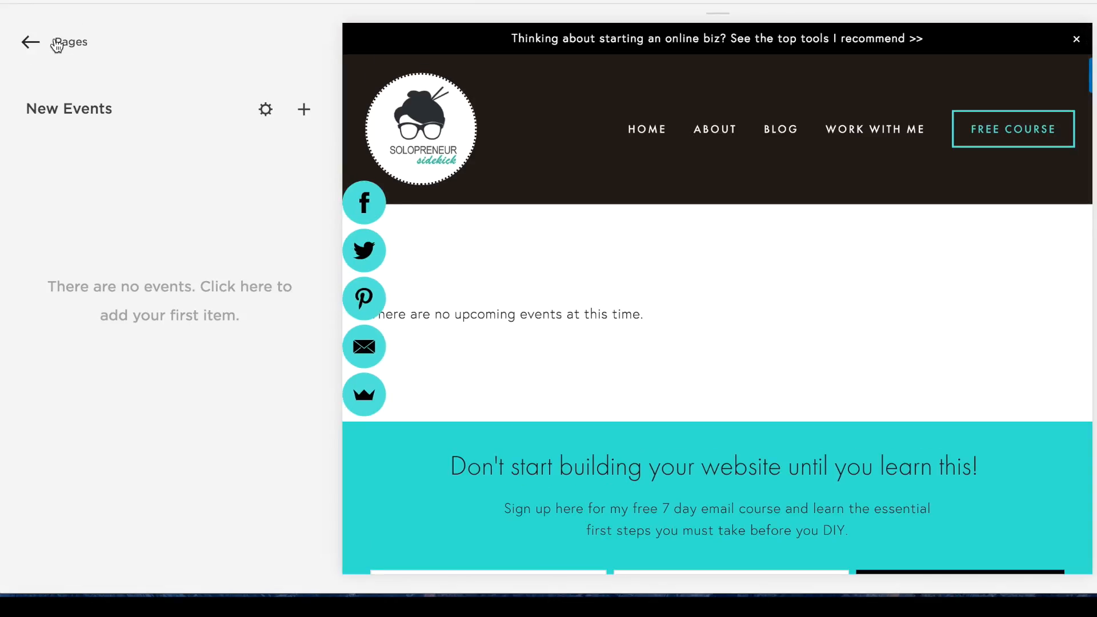
Step: Return to the Pages list to reach the existing Events page
click(29, 41)
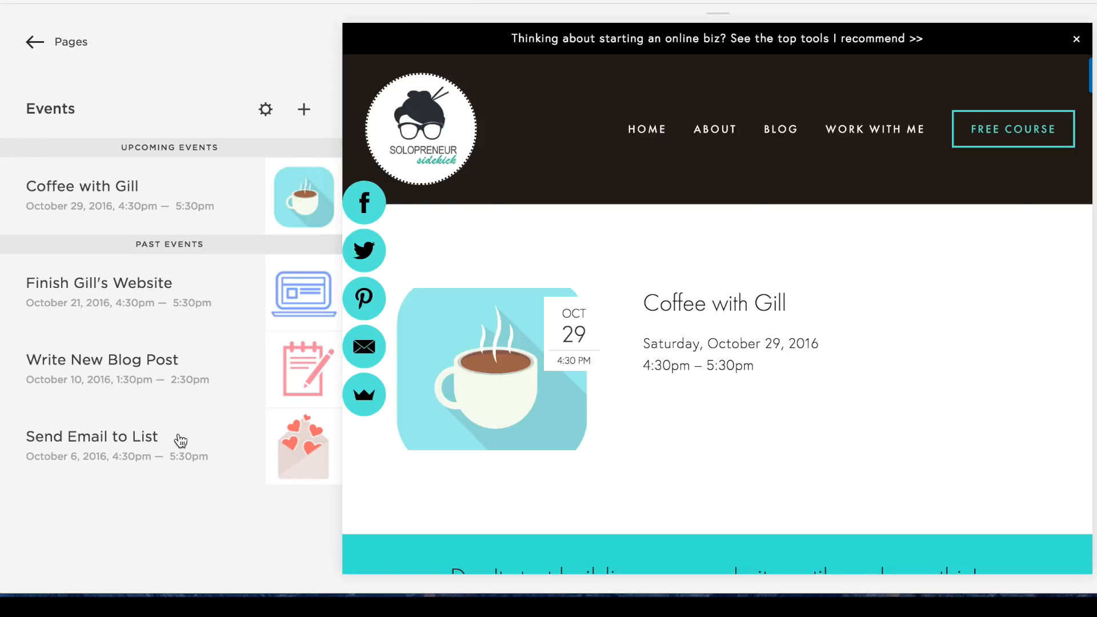
mouse_move(7, 262)
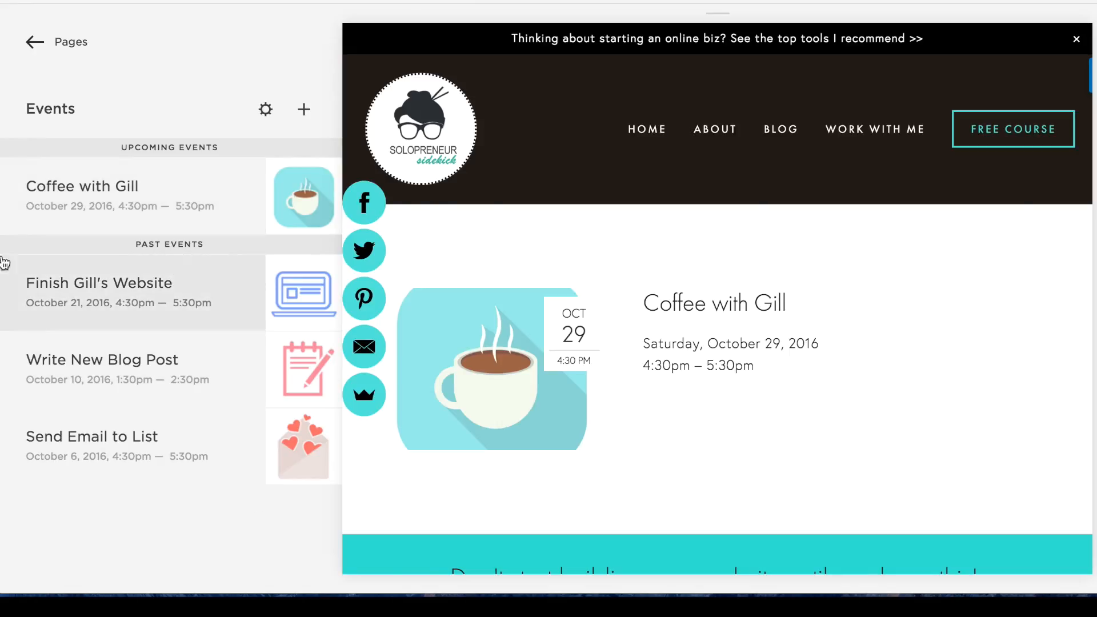
mouse_move(244, 222)
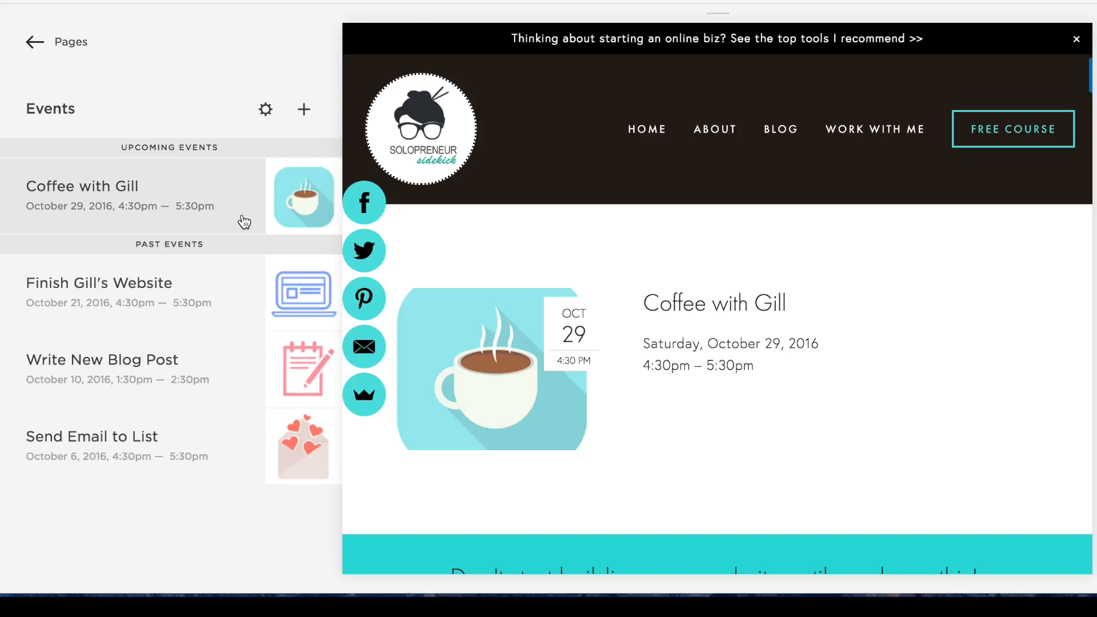
mouse_move(294, 303)
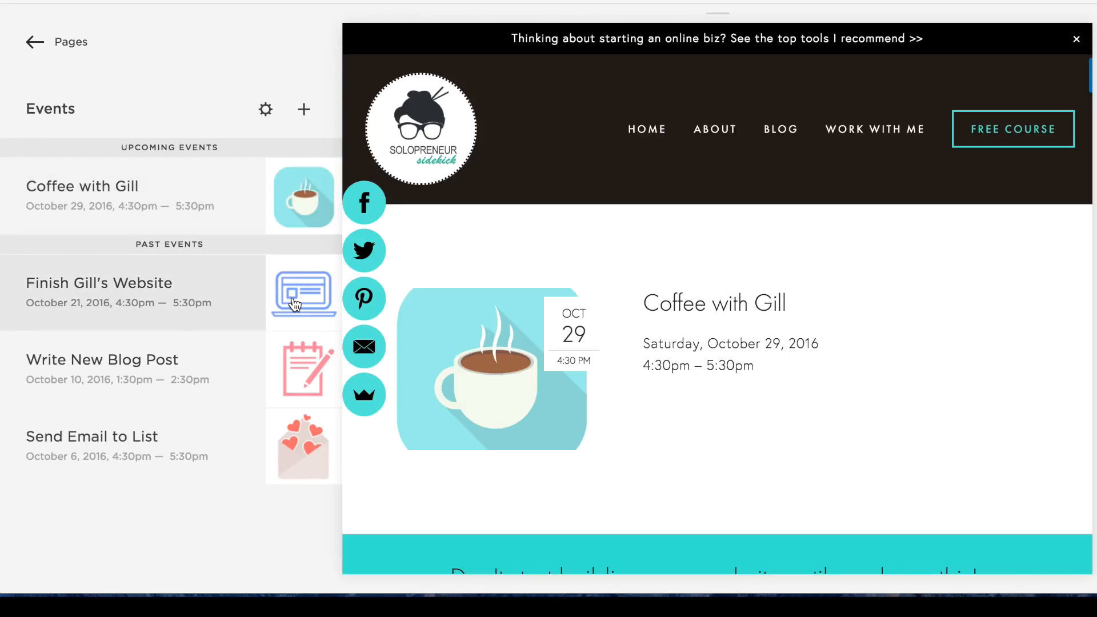
mouse_move(284, 191)
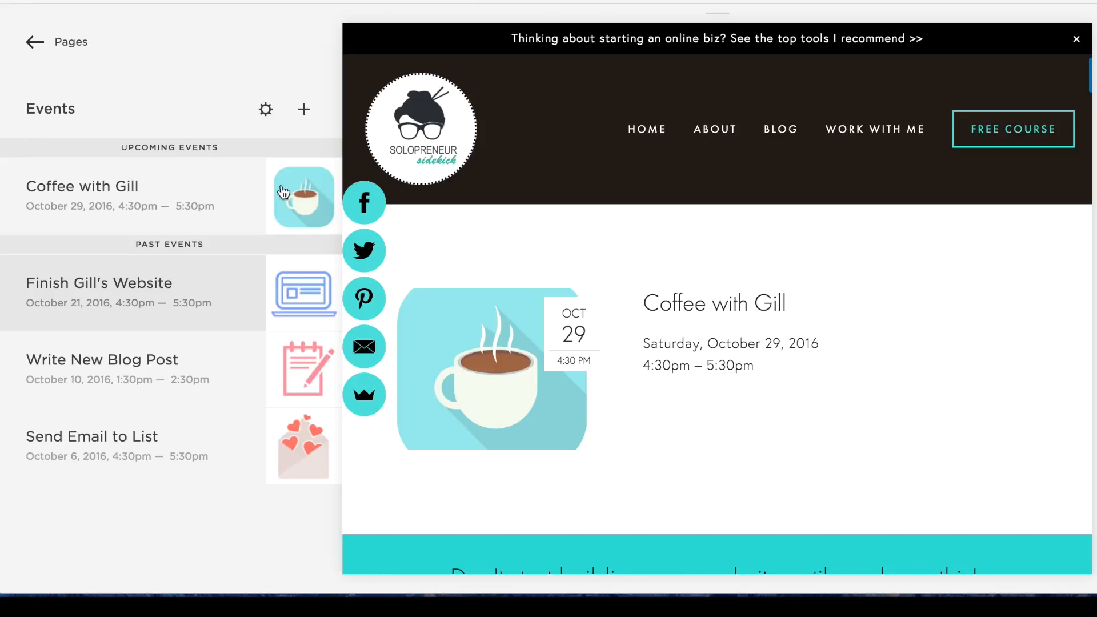
mouse_move(303, 110)
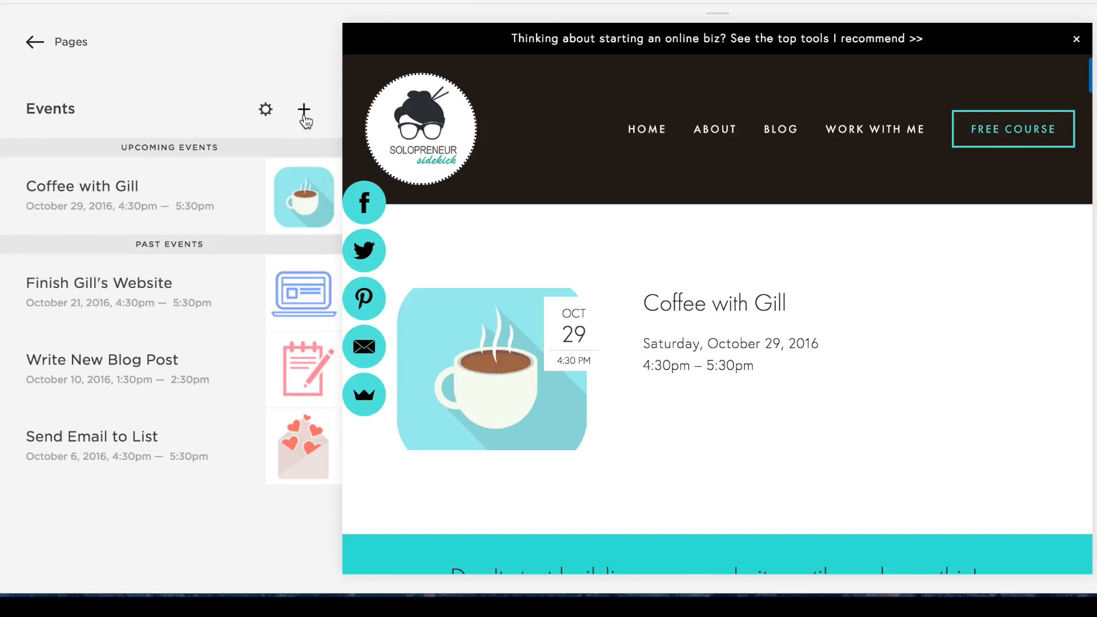
Step: Add an event titled 'Post new YouTube video' starting October 31, 2016
click(304, 110)
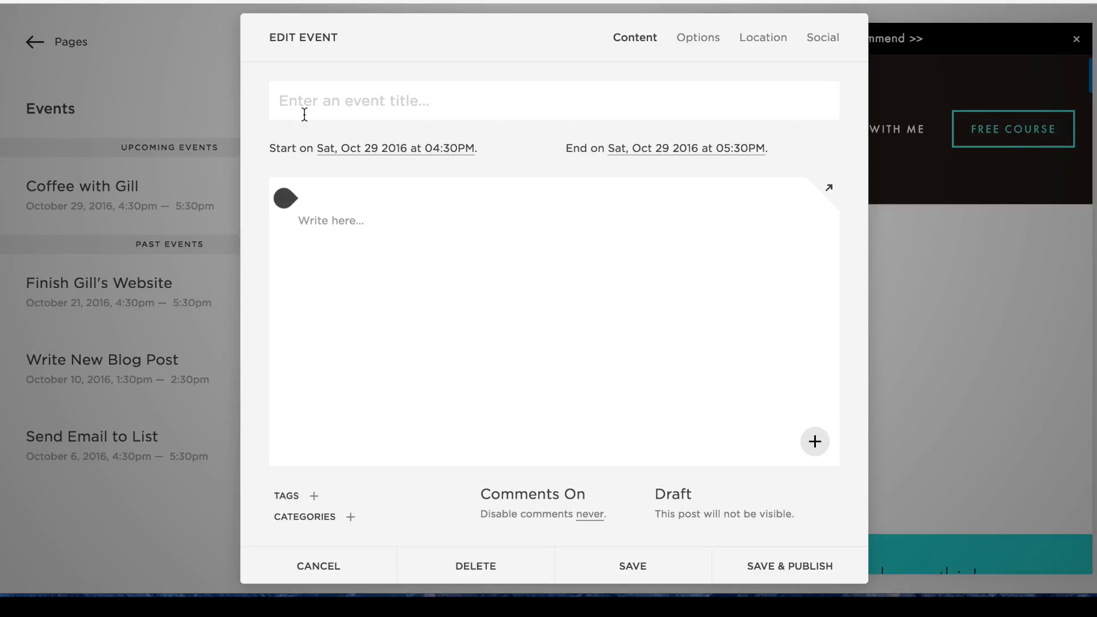
text(Post new YouTube)
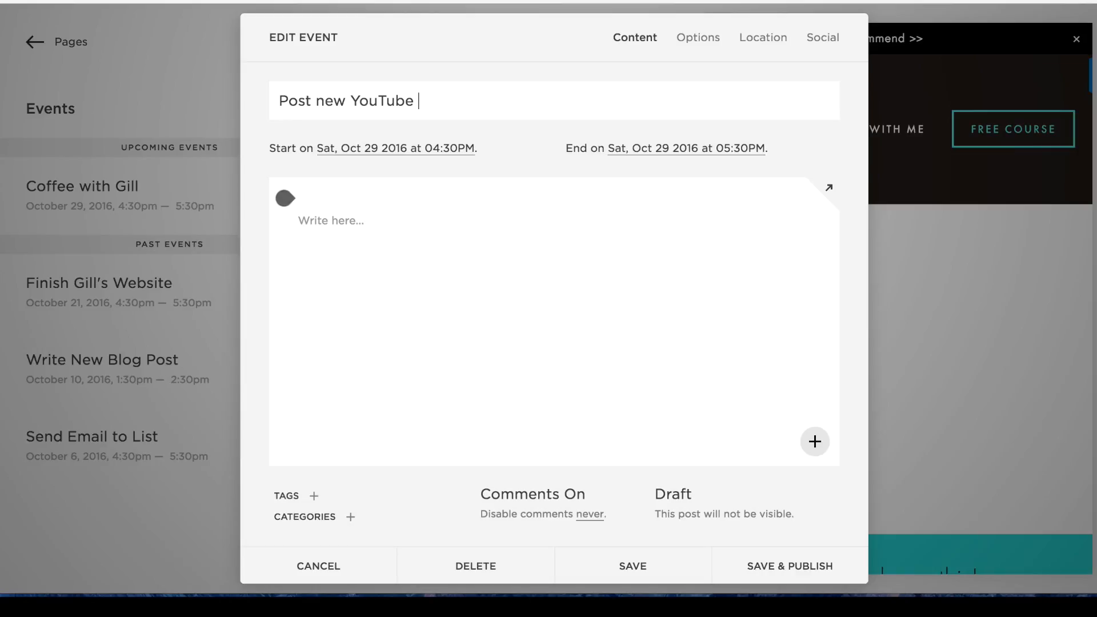
text(video)
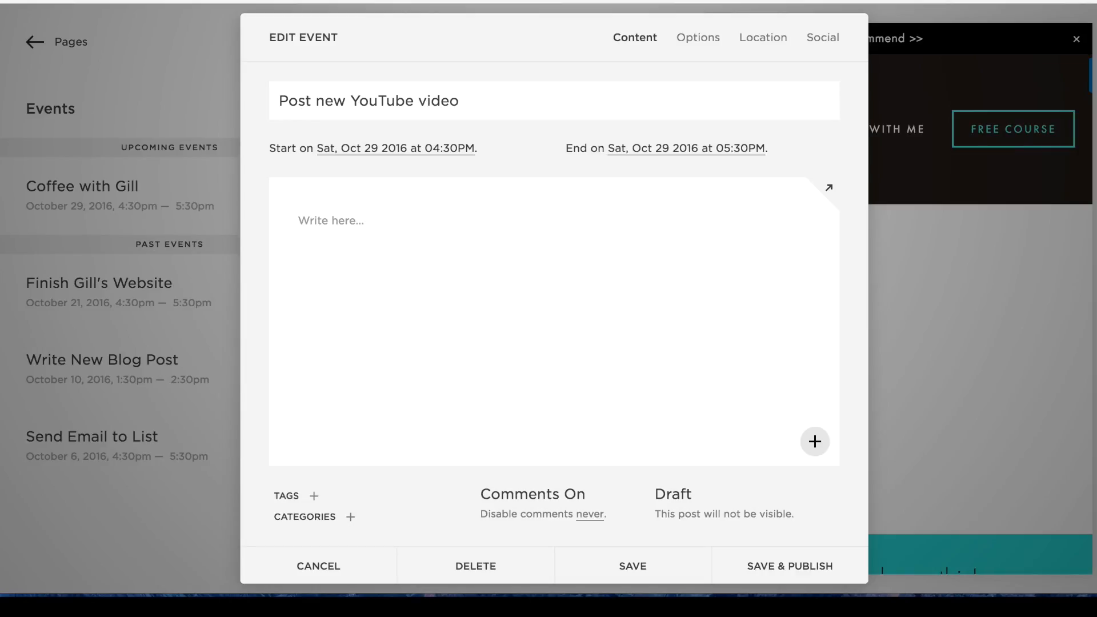
click(395, 148)
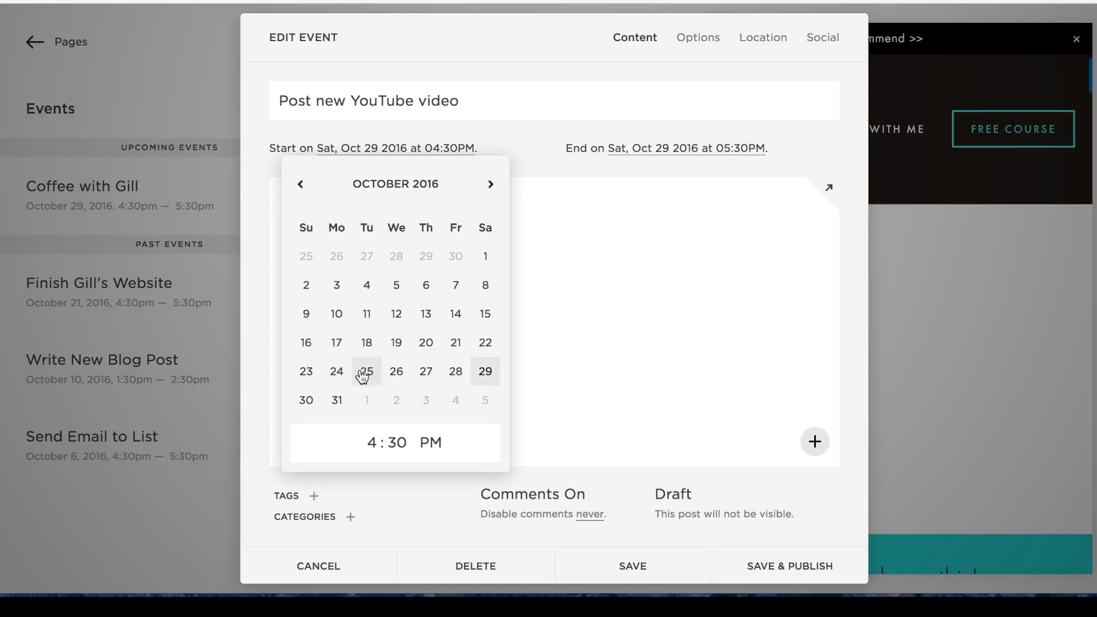
mouse_move(337, 403)
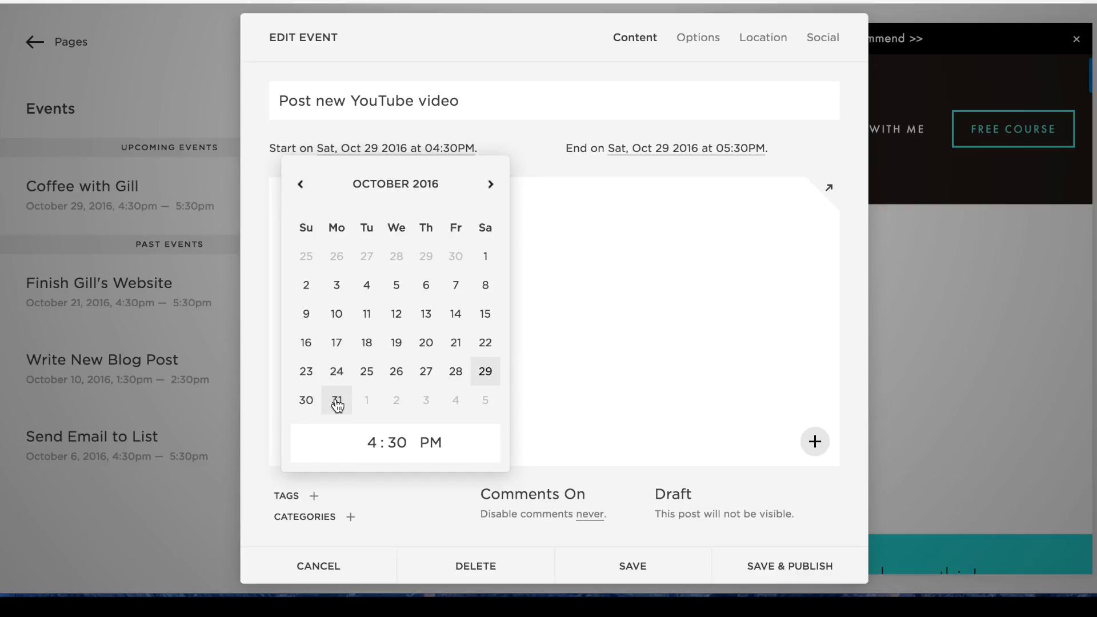
click(337, 400)
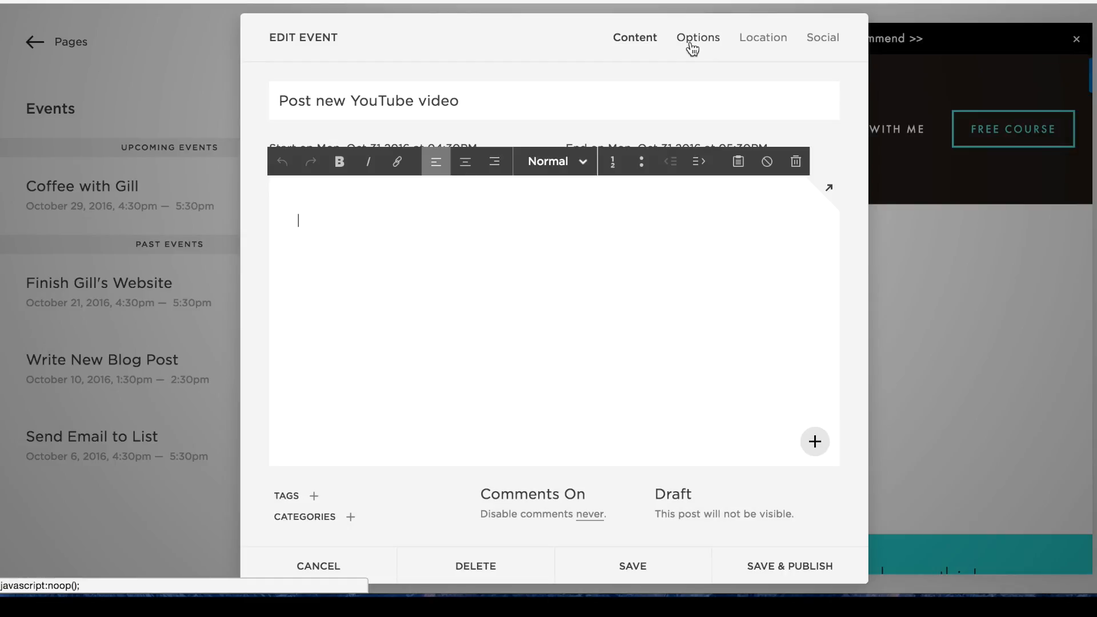
Step: Give the event the custom URL 'post-youtube-video' in Options and save & publish it
click(697, 37)
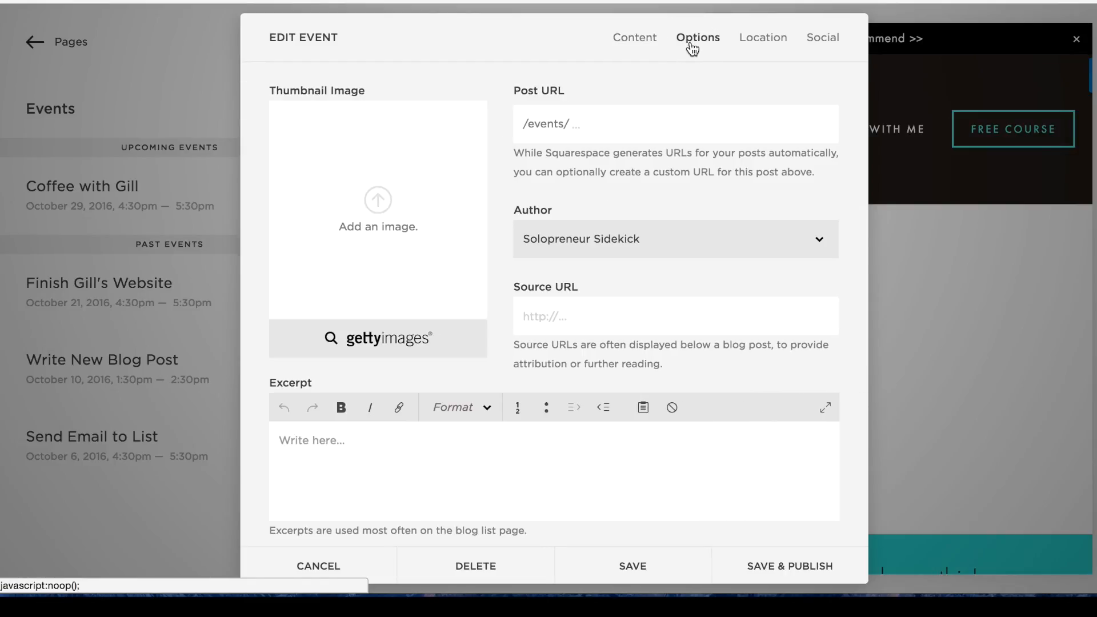
mouse_move(312, 155)
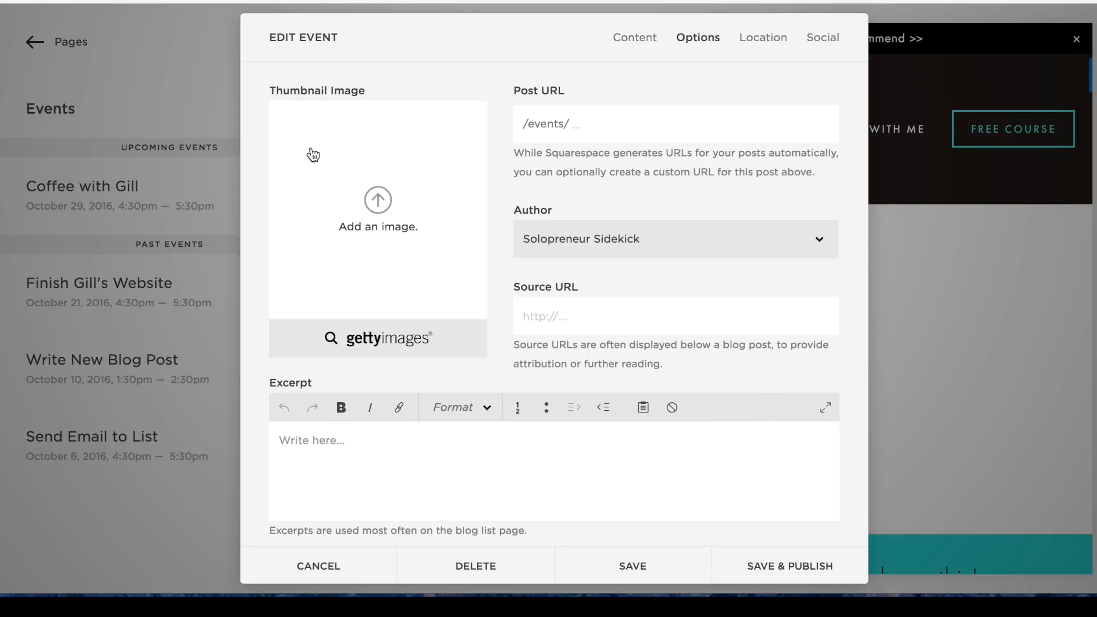
mouse_move(435, 162)
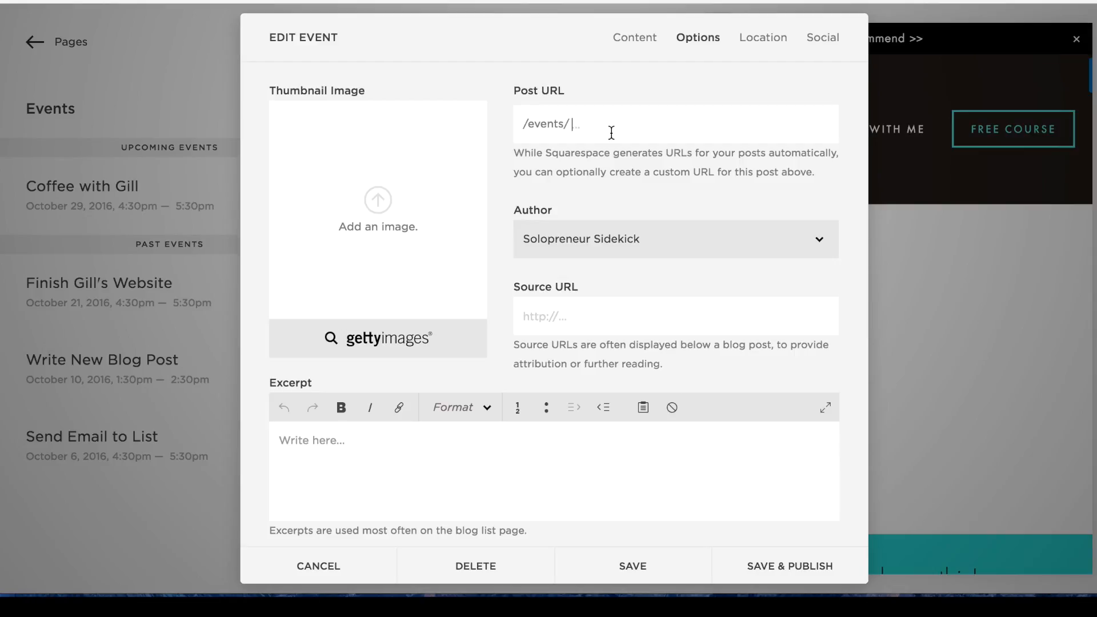
text(post-youtueb)
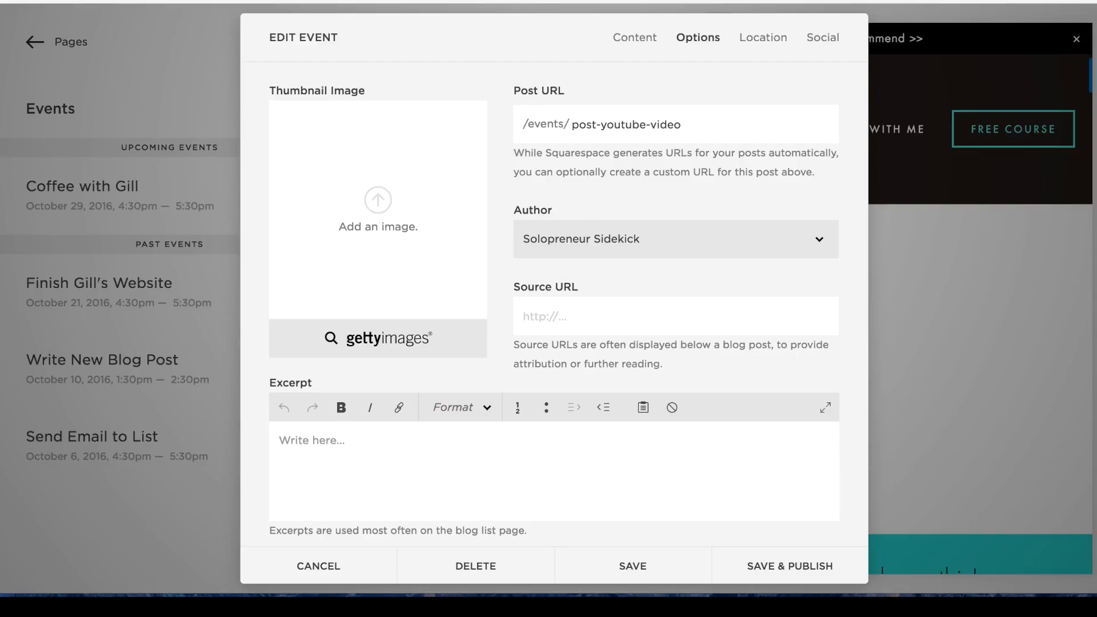
mouse_move(633, 566)
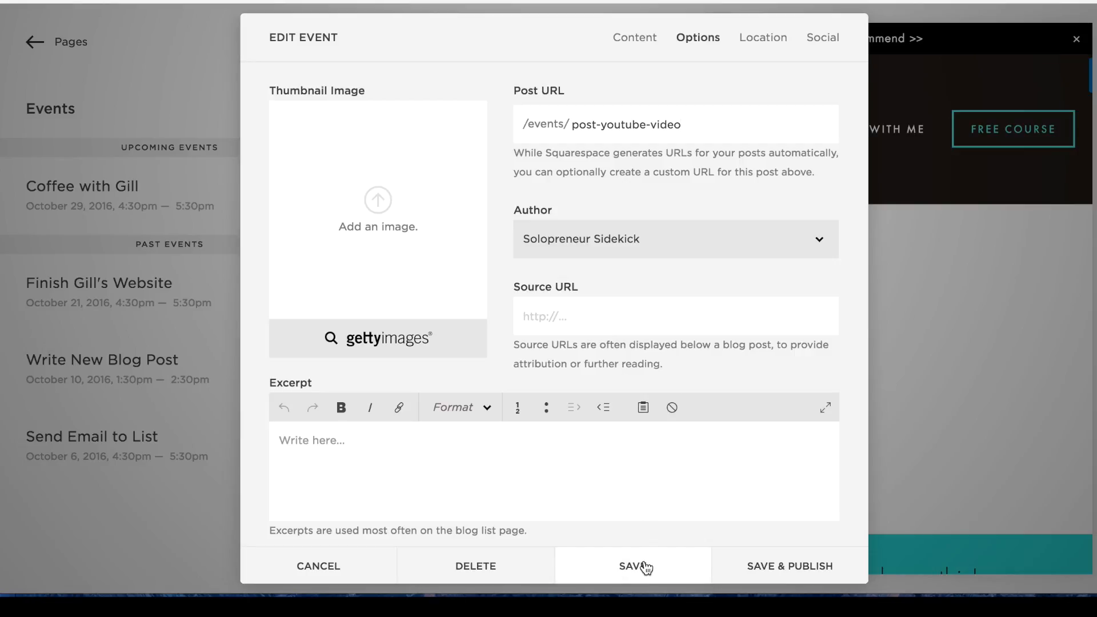
mouse_move(676, 582)
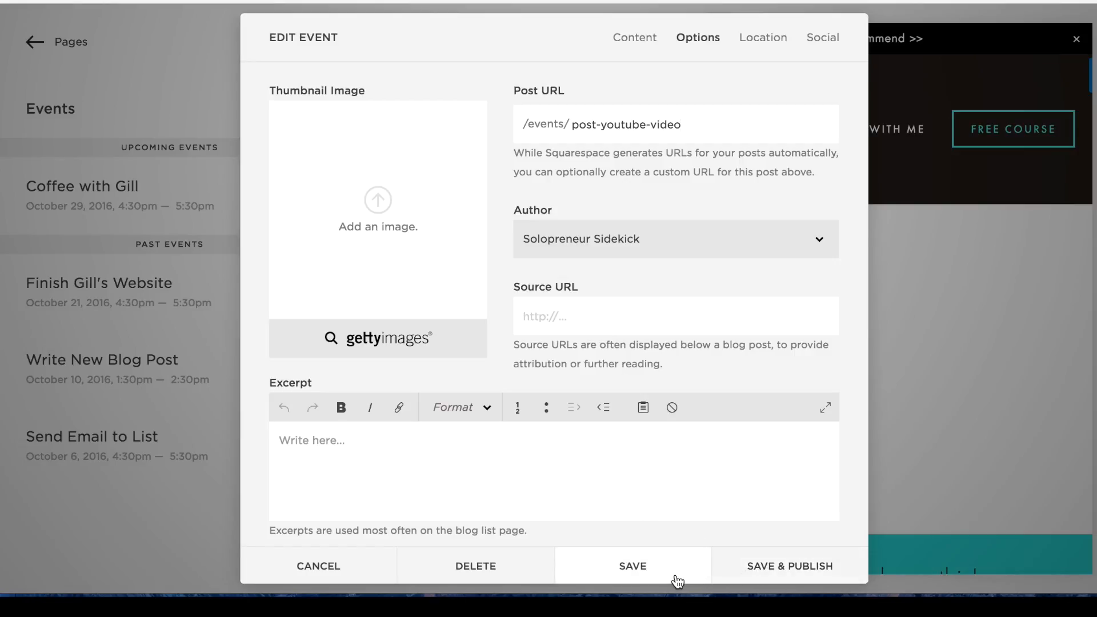
mouse_move(755, 590)
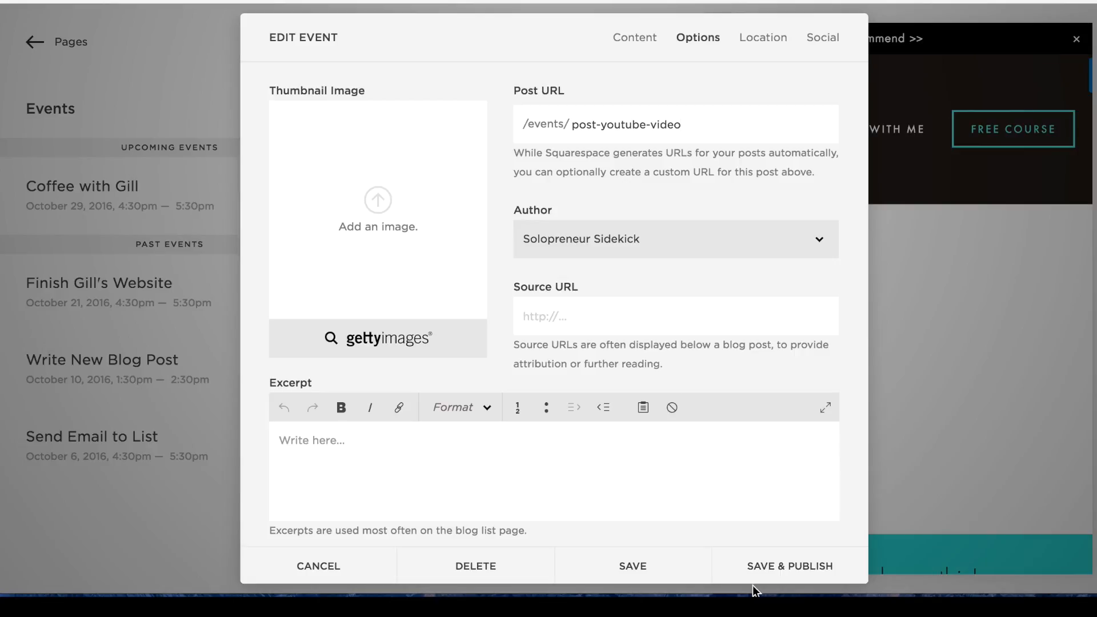
click(318, 567)
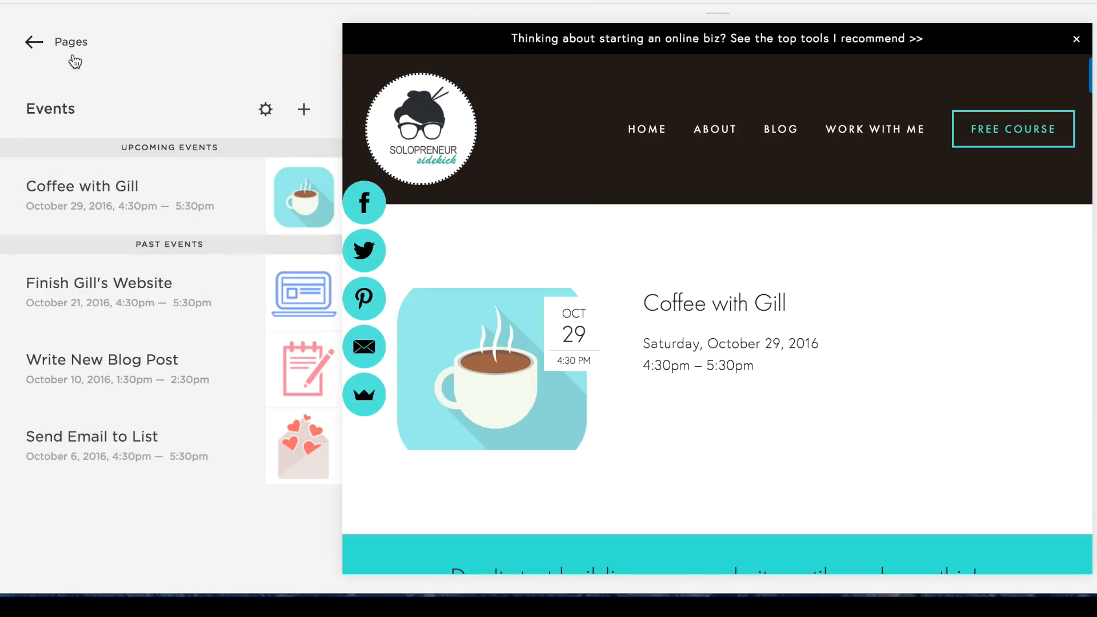
Step: Go back to Pages and open the Blog collection under Not Linked
click(31, 42)
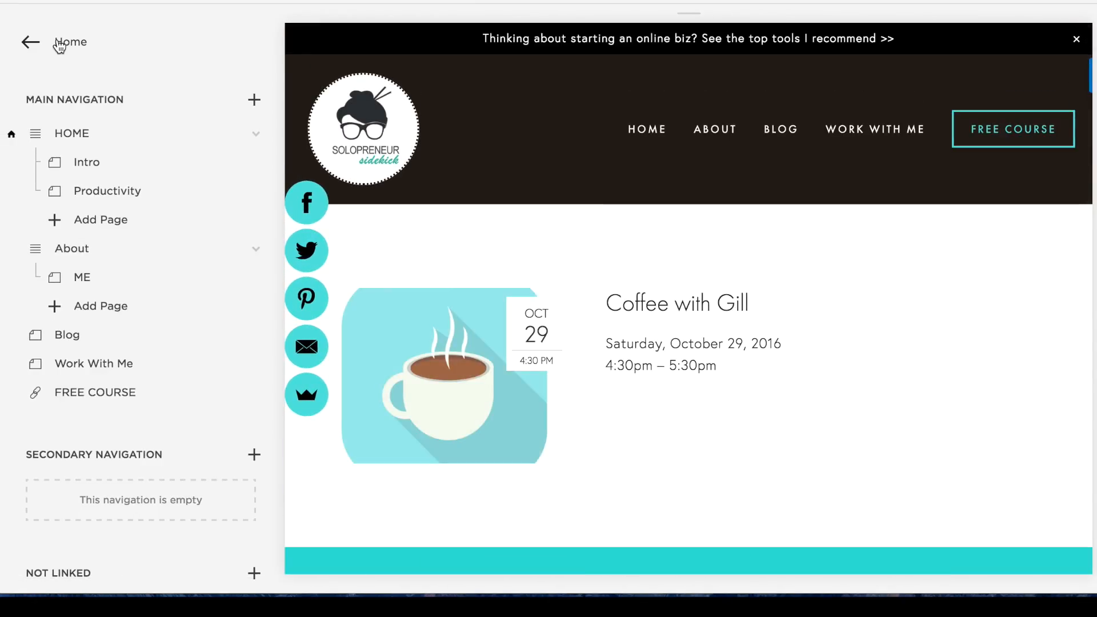
scroll(down, 3)
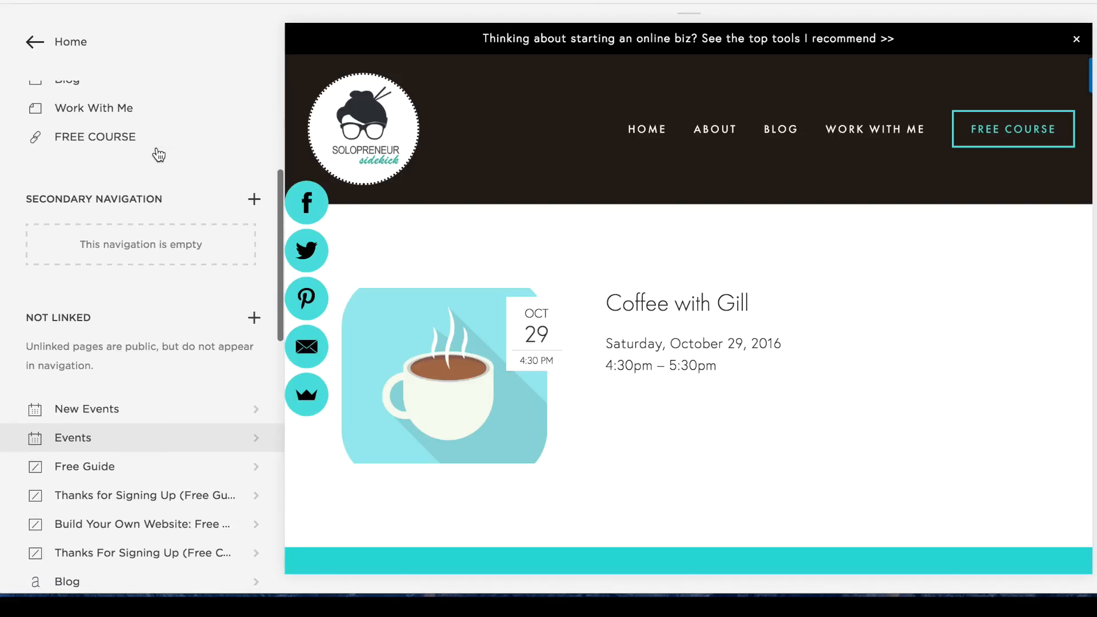
scroll(down, 3)
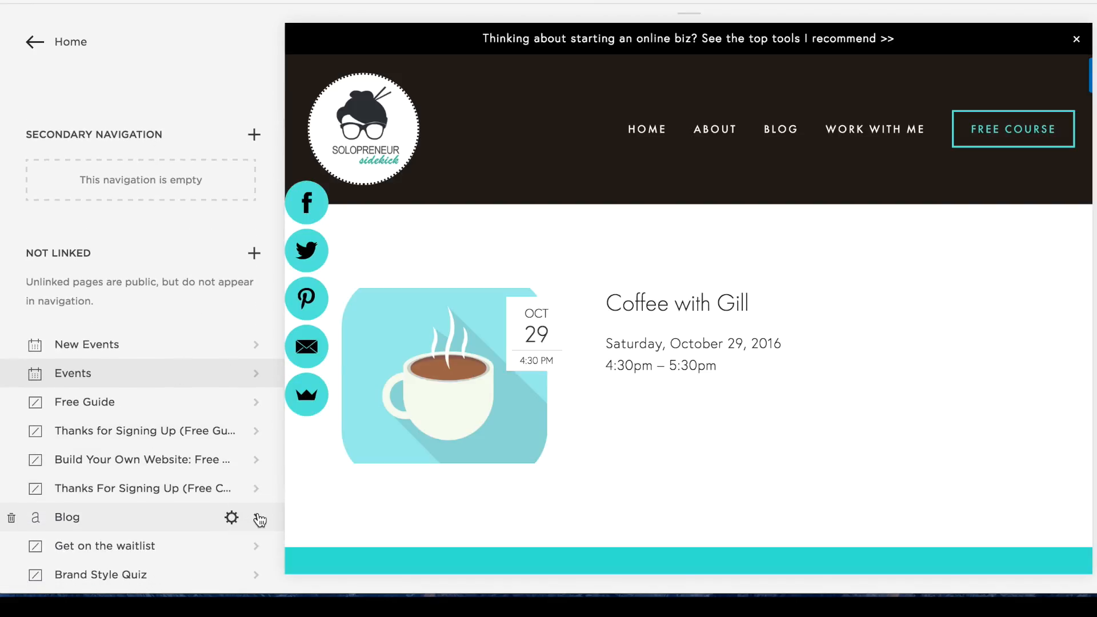
click(68, 517)
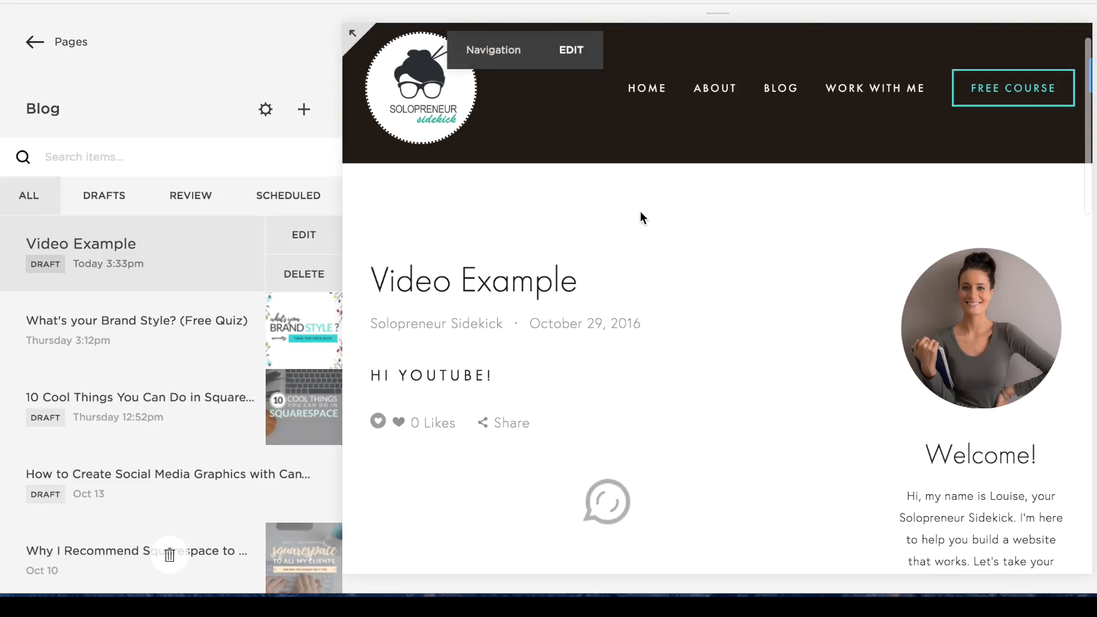
mouse_move(390, 405)
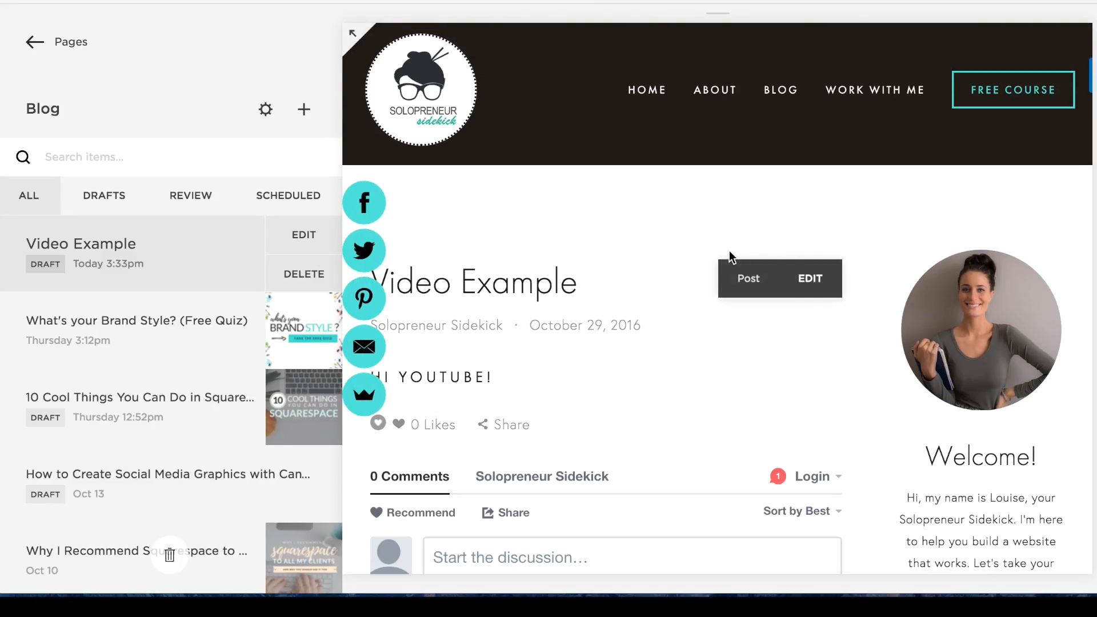
mouse_move(810, 280)
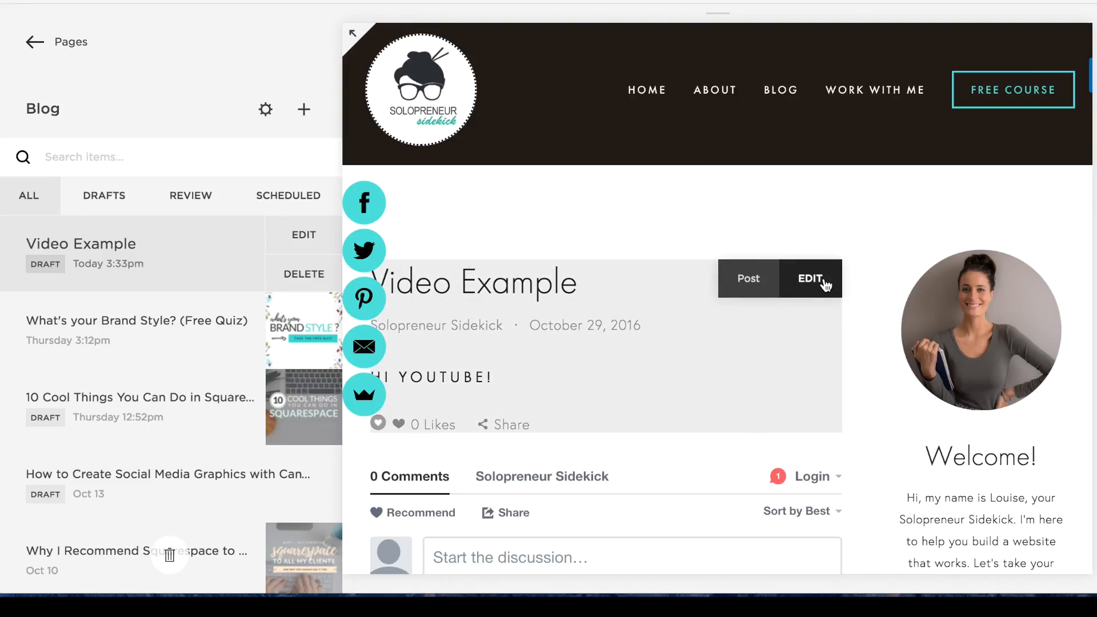
Step: Edit the Video Example post and insert a Calendar block below the 'HI YOUTUBE!' line
click(809, 278)
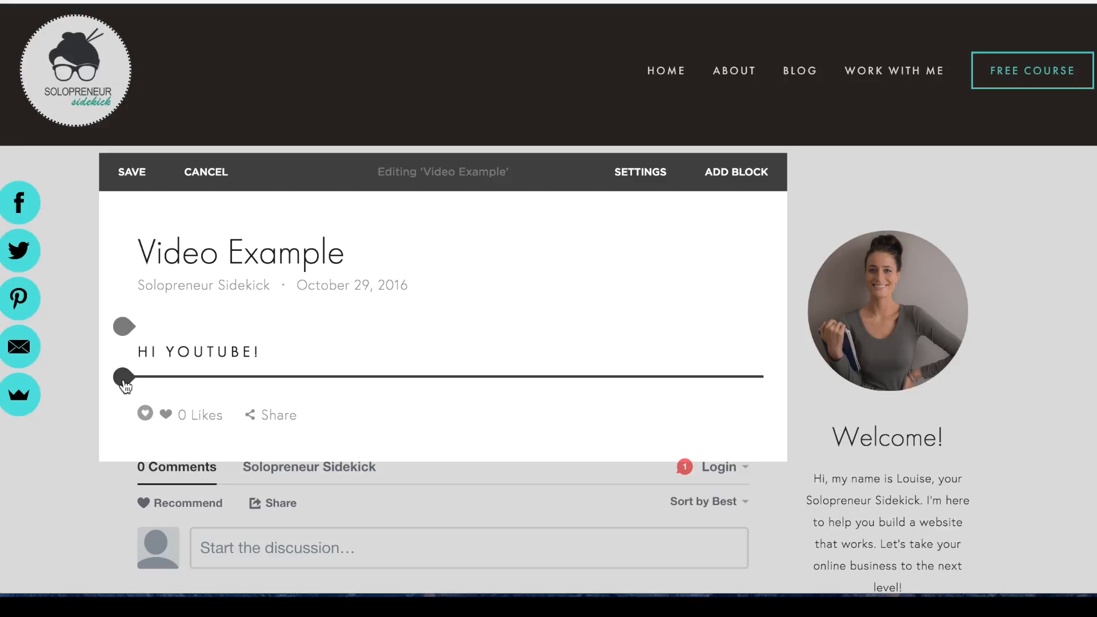
click(736, 172)
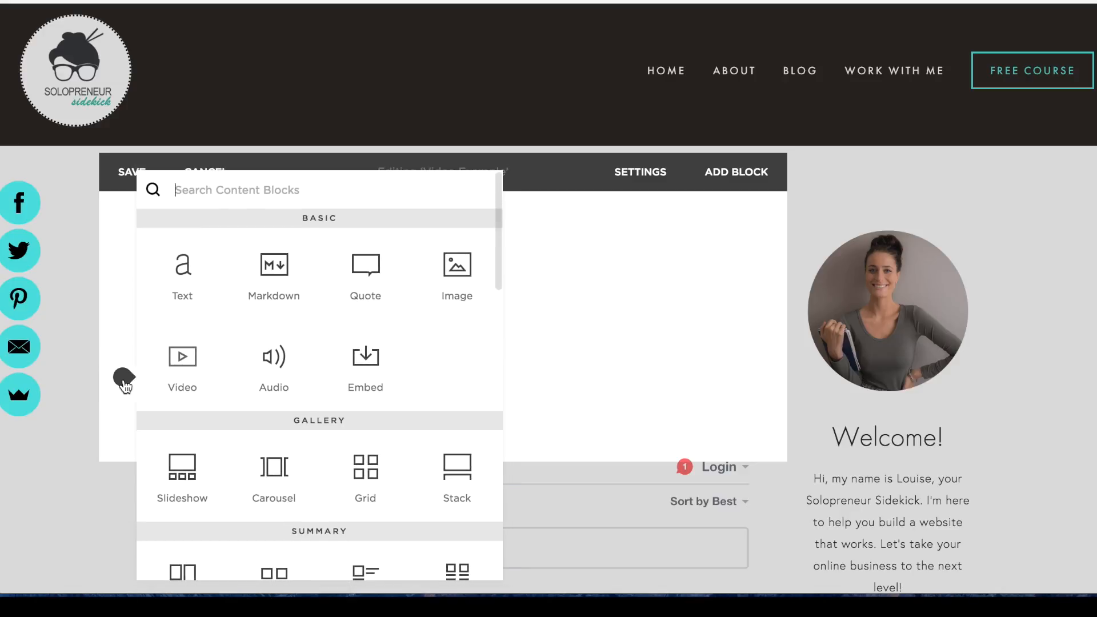
scroll(down, 3)
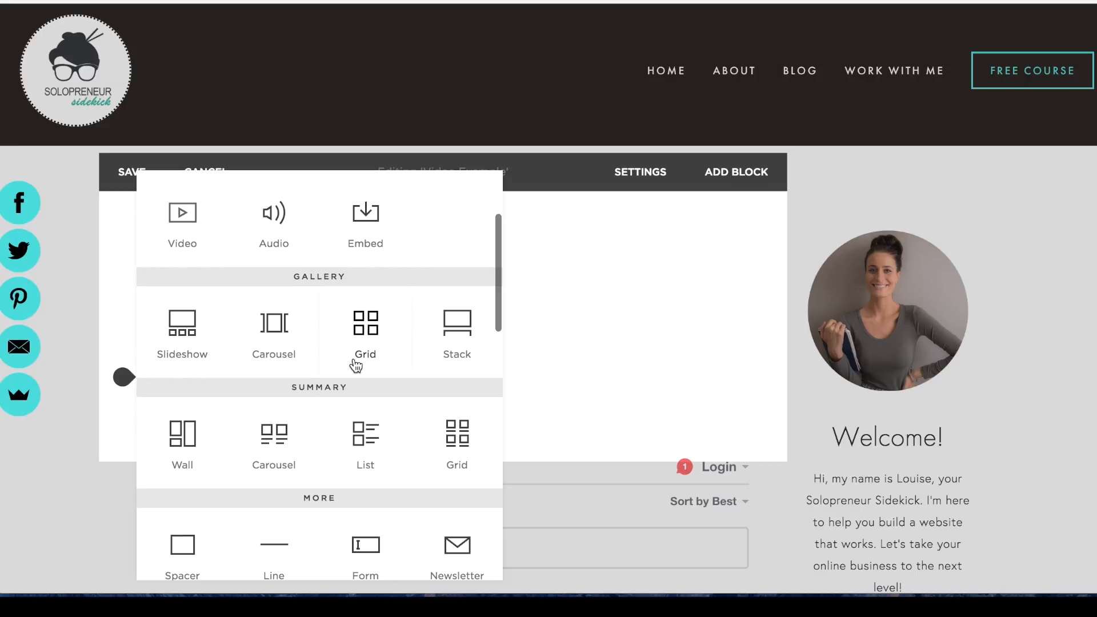
scroll(down, 3)
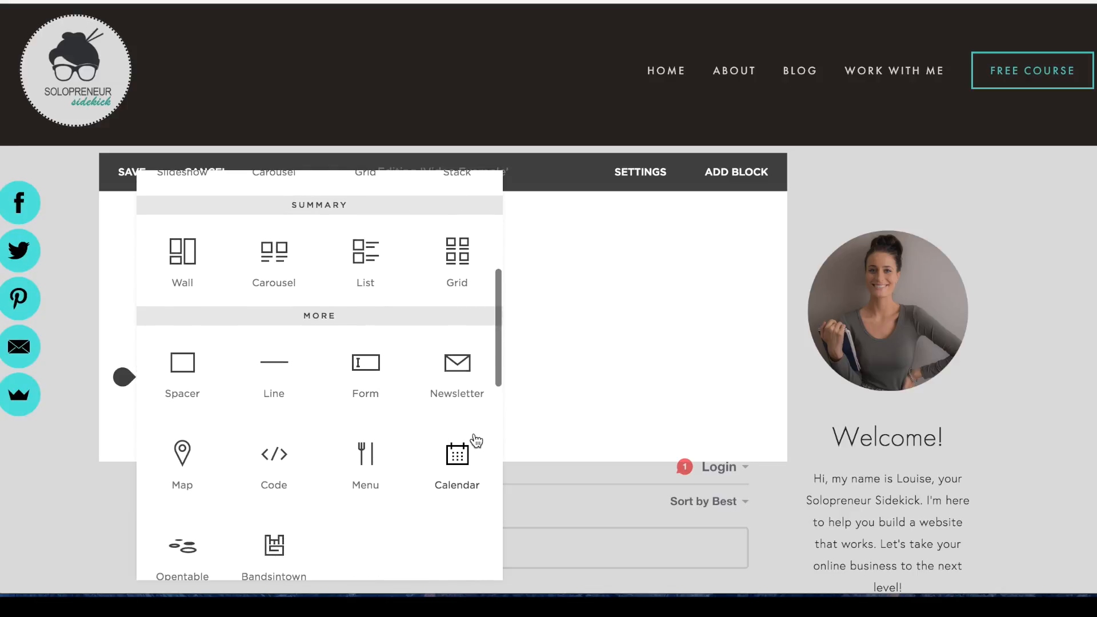
click(457, 455)
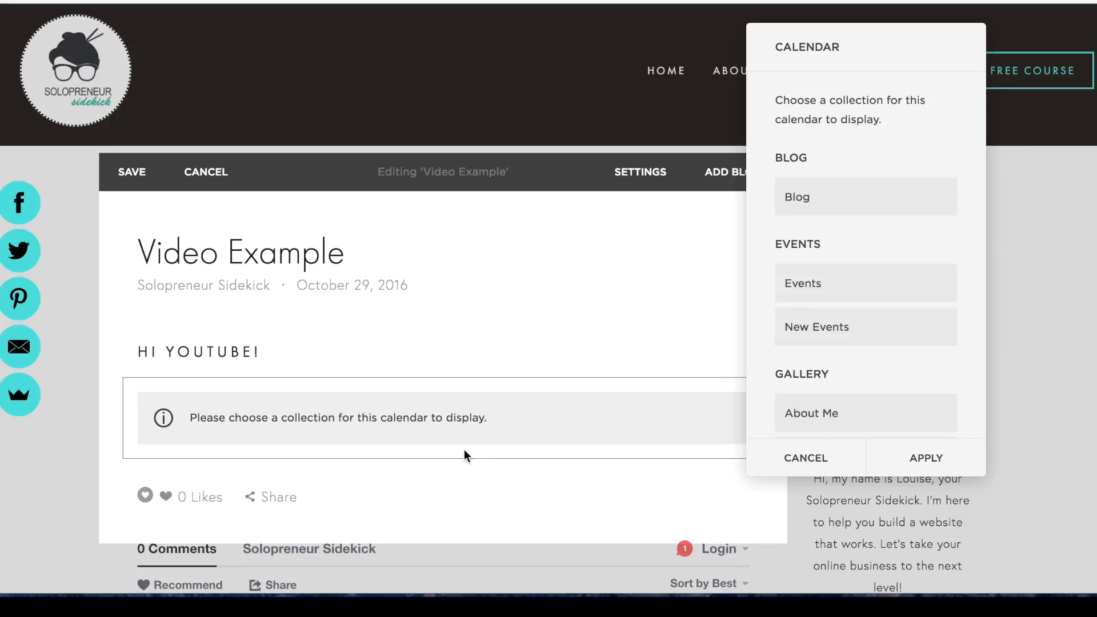
mouse_move(833, 293)
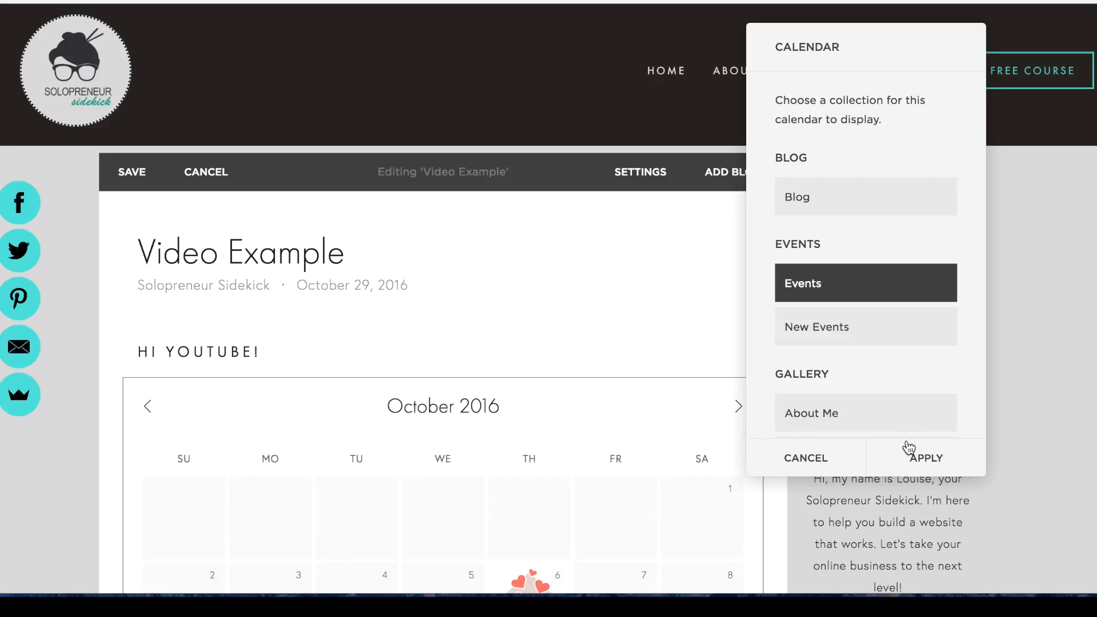
Step: Link the calendar block to the Events collection and apply, showing October 2016
click(923, 458)
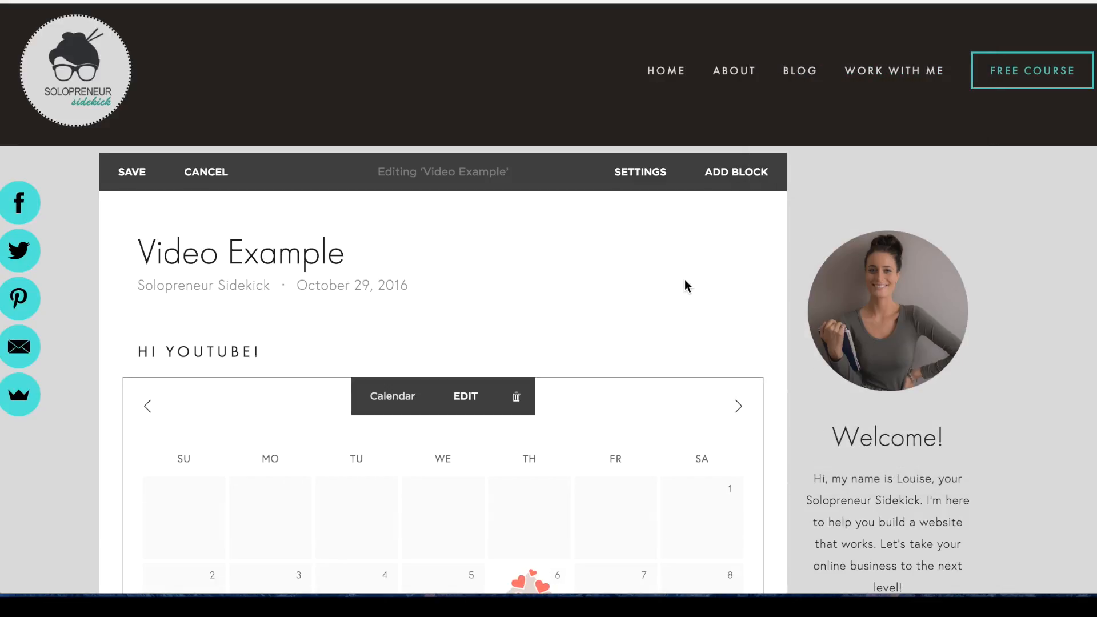
scroll(down, 3)
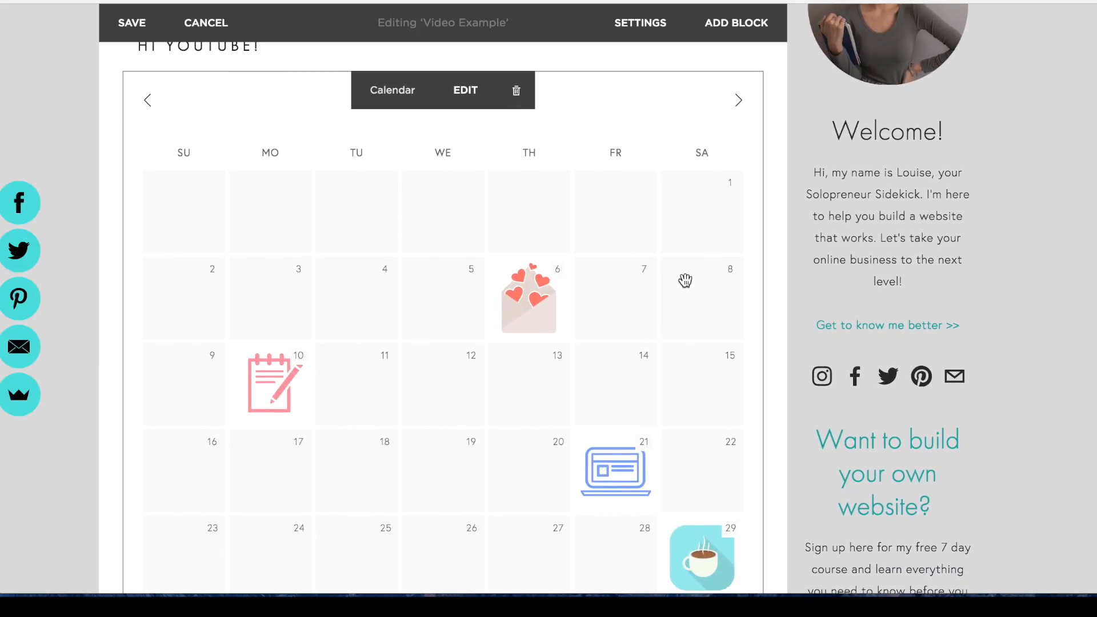
scroll(down, 3)
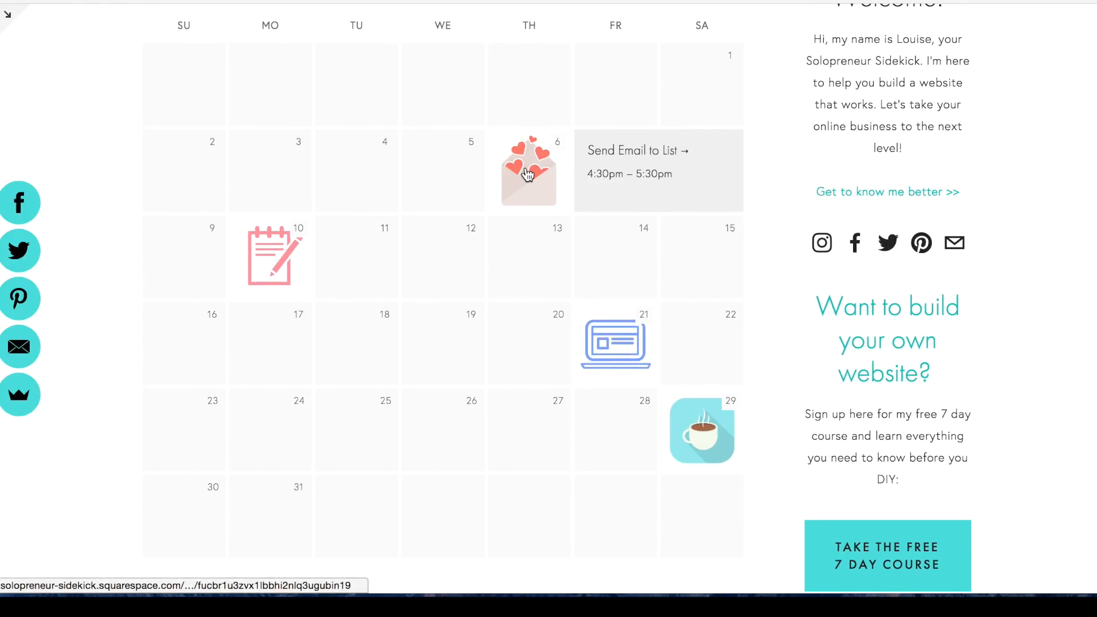
mouse_move(528, 172)
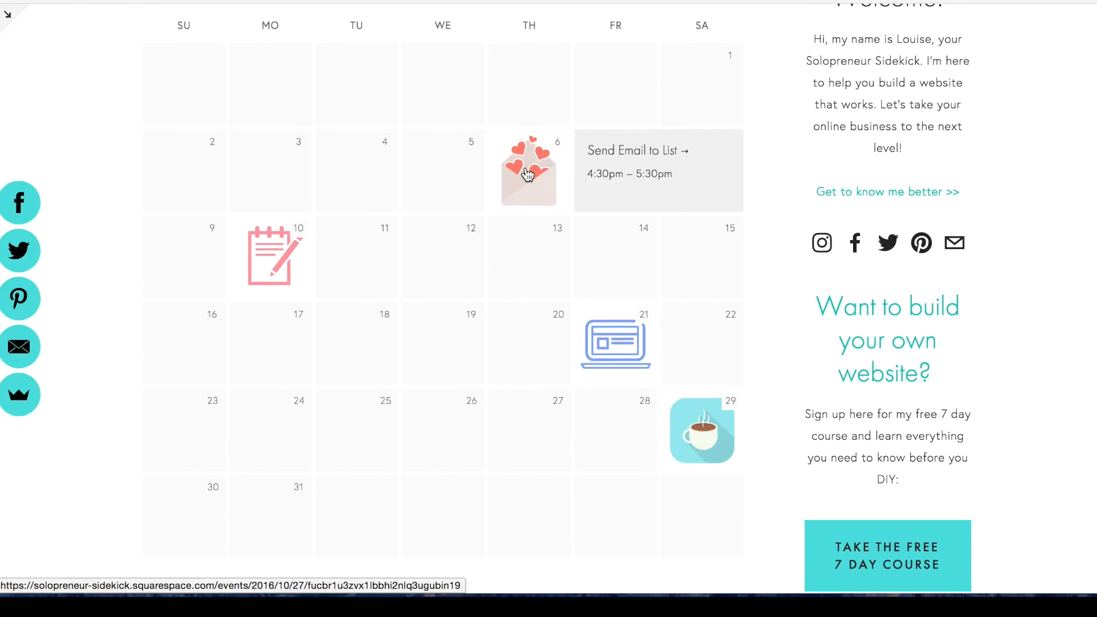